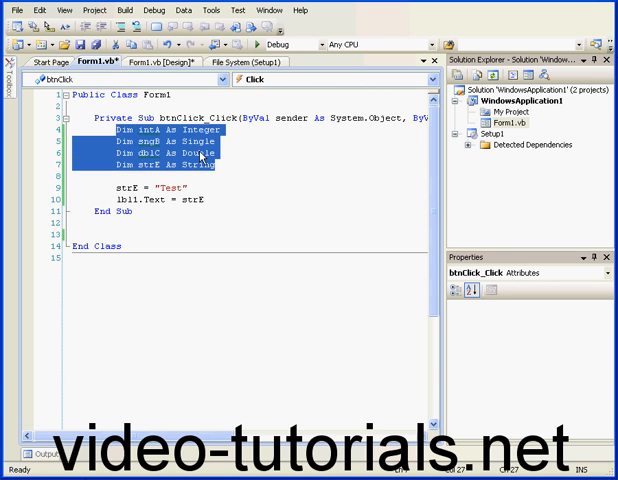
pyautogui.moveTo(202, 155)
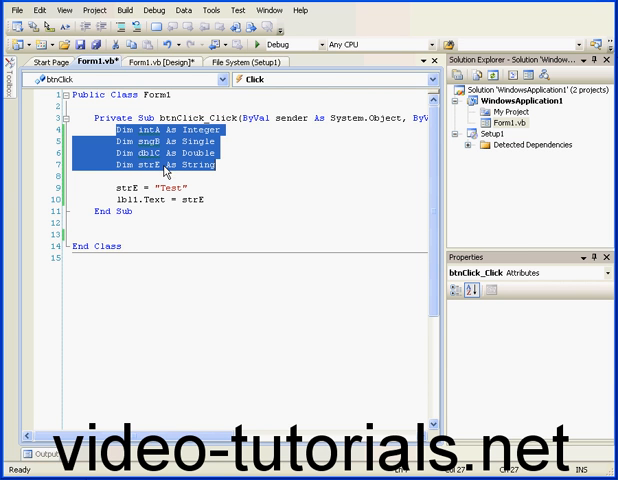
pyautogui.moveTo(163, 170)
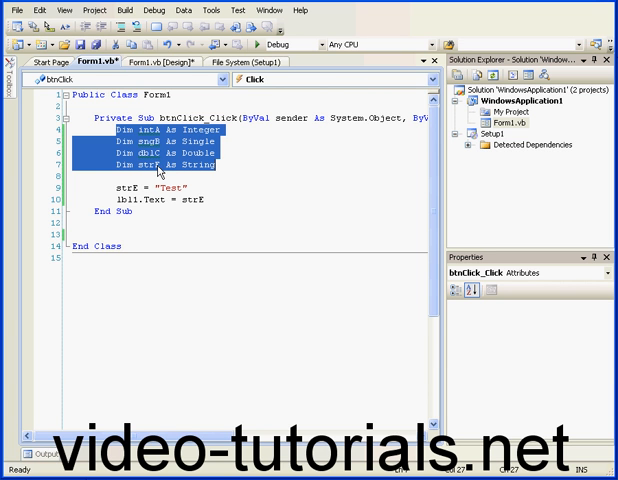
pyautogui.moveTo(222, 163)
pyautogui.write(' =')
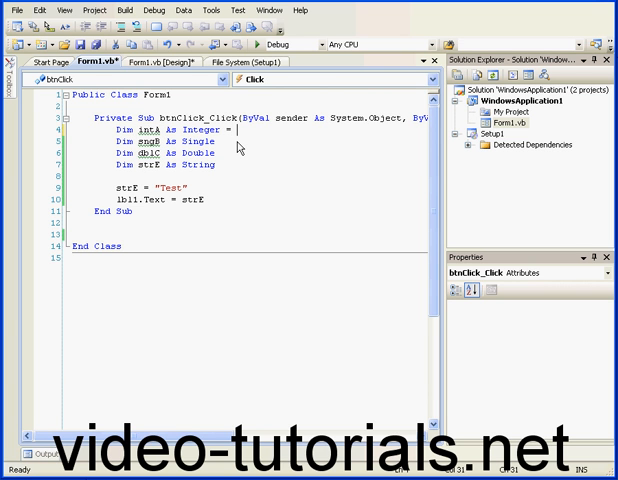
# Initialize intA to 5 and strE to "test1" in their declarations.
pyautogui.write('5')
pyautogui.click(245, 164)
pyautogui.write(' = "Test')
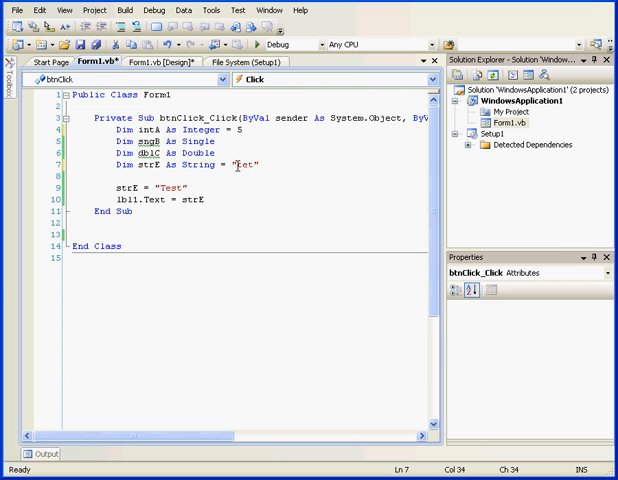
pyautogui.write('test1')
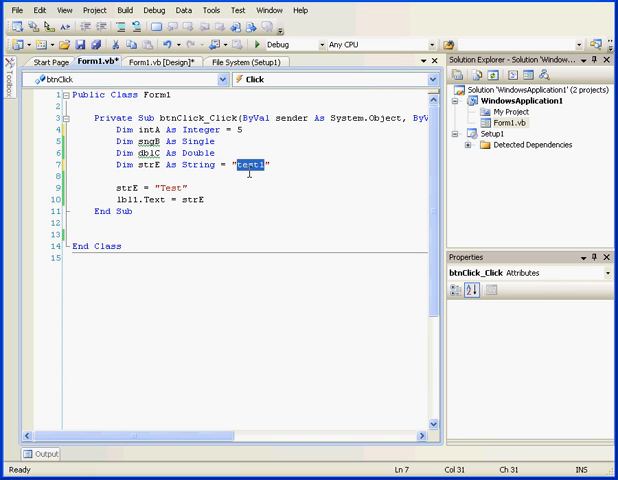
pyautogui.moveTo(256, 168)
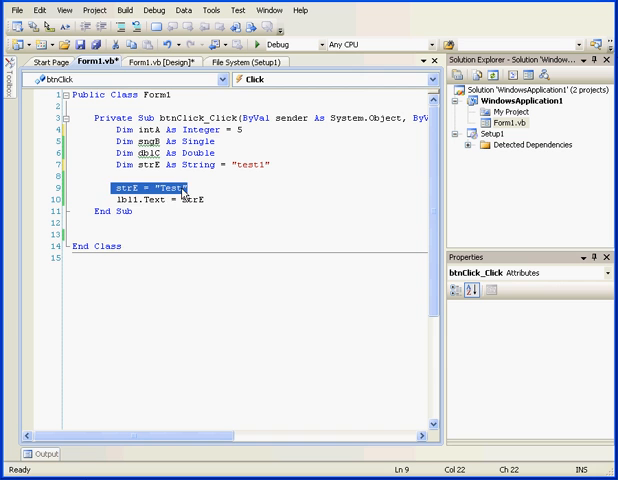
# Change the strE assignment from "Test" to "Test2" and select Text in lbl1.Text.
pyautogui.click(175, 189)
pyautogui.write('2')
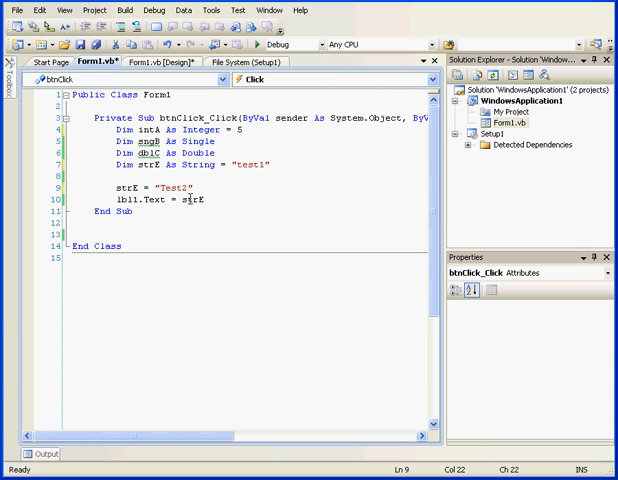
pyautogui.doubleClick(150, 199)
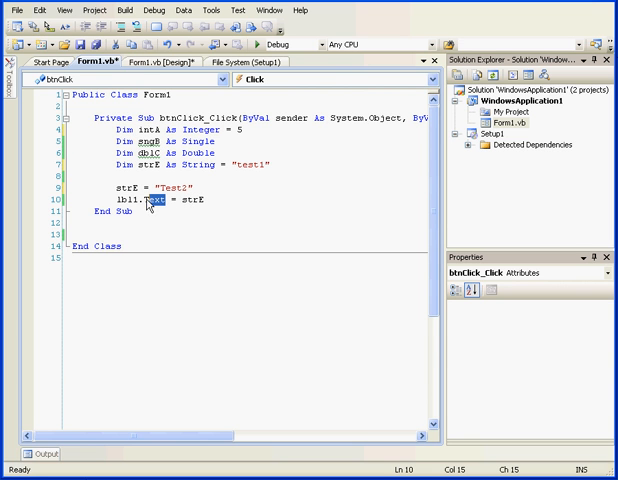
pyautogui.doubleClick(100, 199)
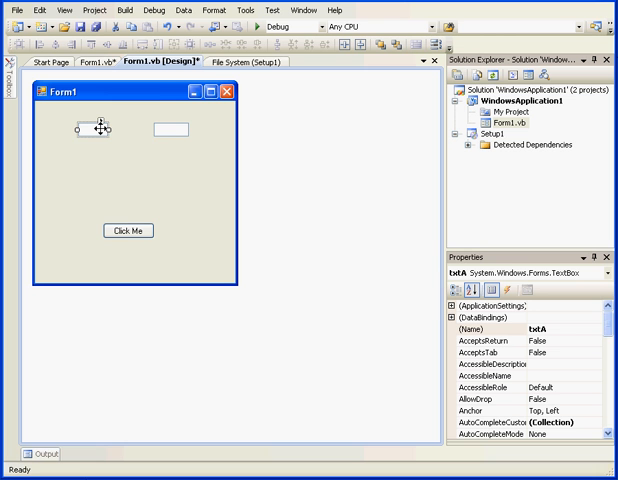
pyautogui.moveTo(90, 130); pyautogui.dragTo(175, 130)
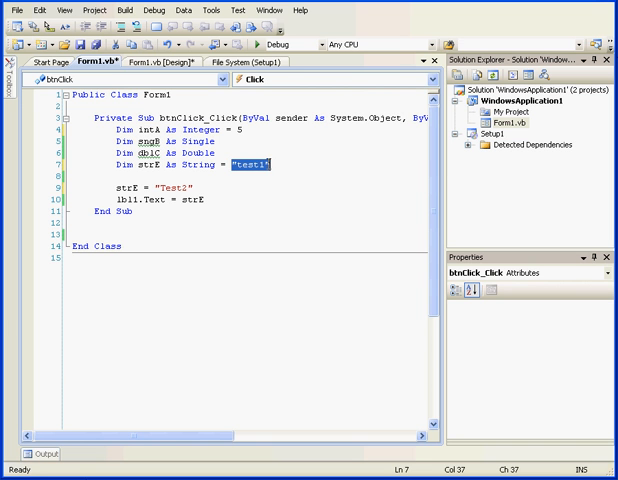
# Replace "test1" in the strE declaration with txtA.Text.
pyautogui.write('txt')
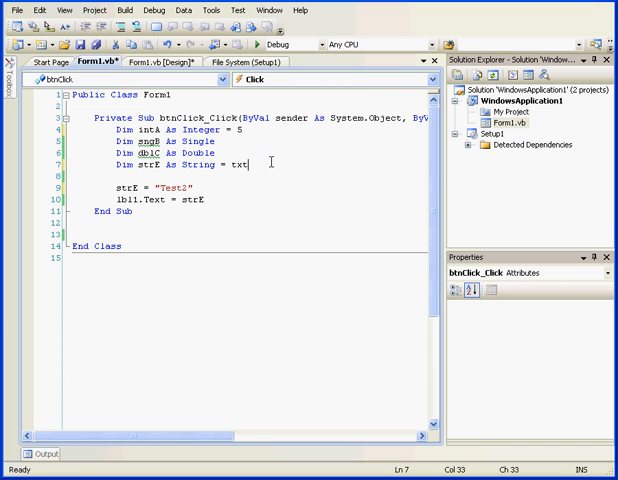
pyautogui.write('A')
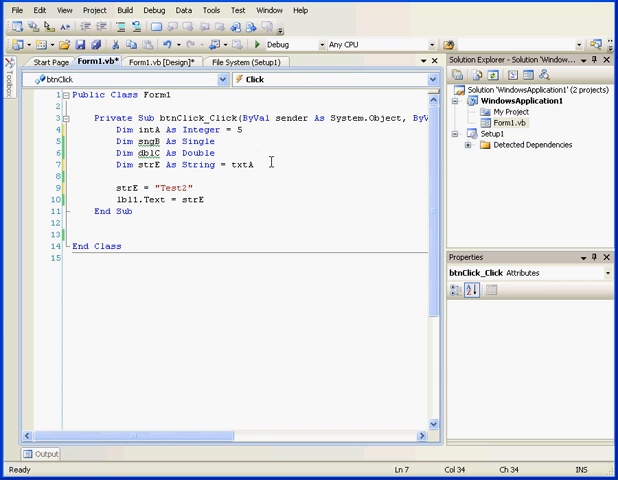
pyautogui.write('.t')
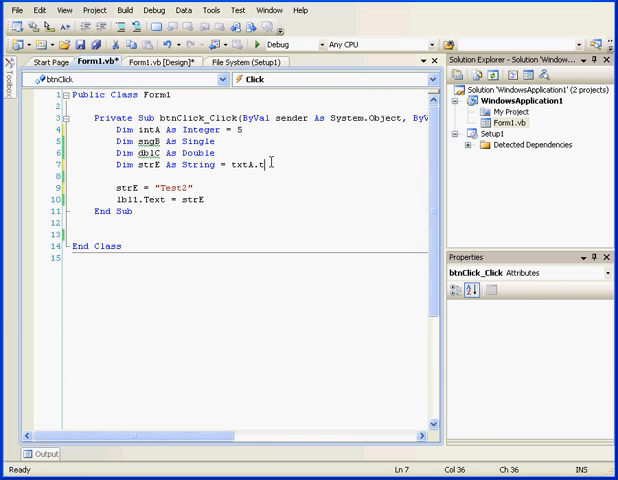
pyautogui.write('e')
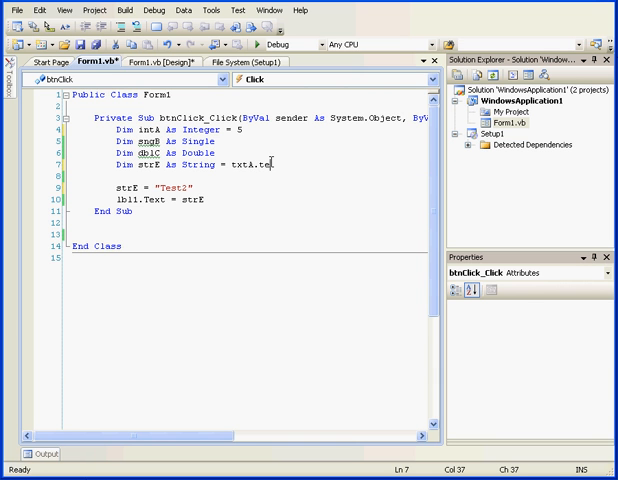
pyautogui.write('xt')
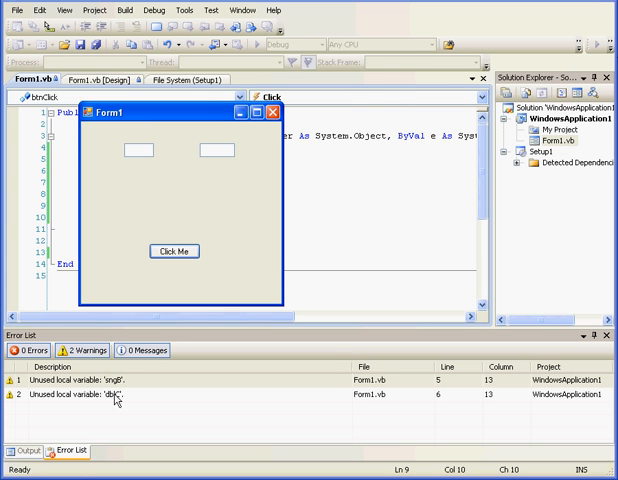
pyautogui.moveTo(115, 401)
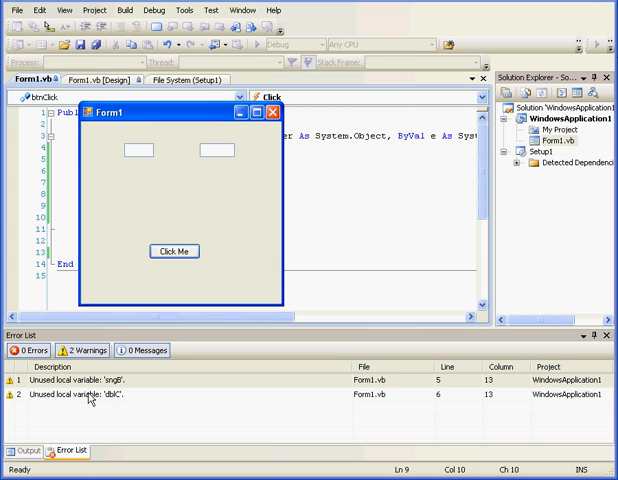
pyautogui.moveTo(90, 393)
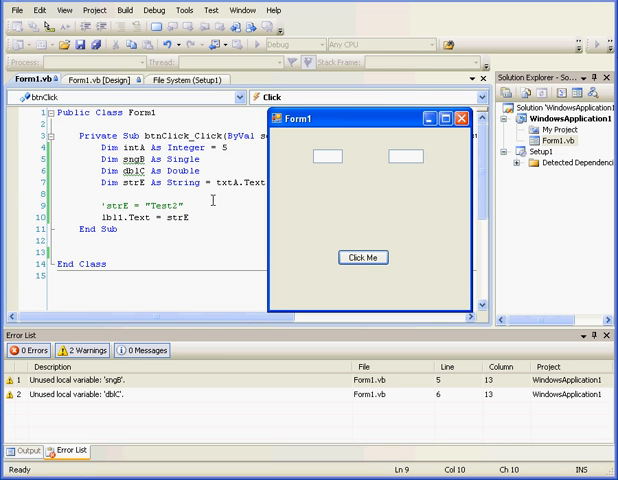
# On the running form, enter "text" into txtA and click Click Me to update the label.
pyautogui.click(330, 155)
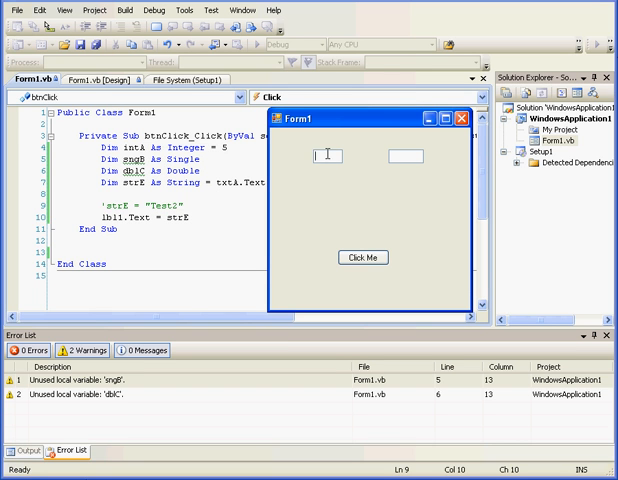
pyautogui.write('tex')
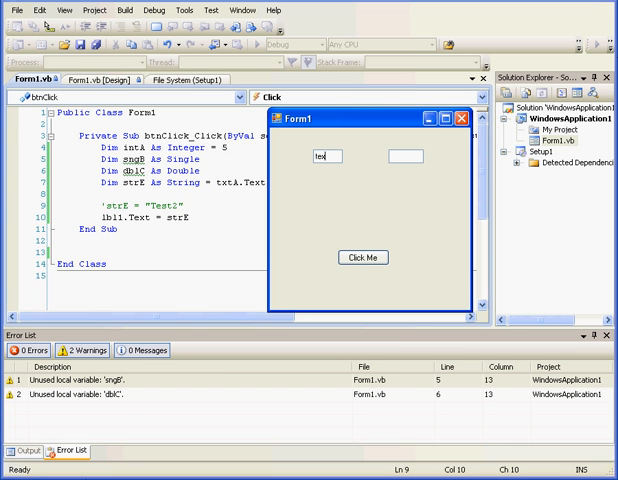
pyautogui.moveTo(362, 237)
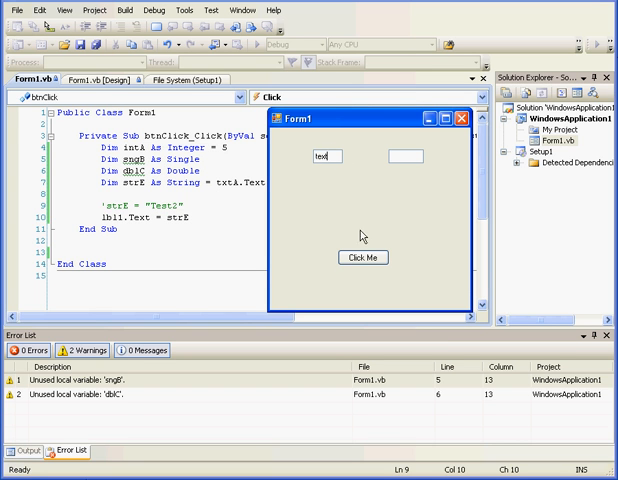
pyautogui.click(363, 258)
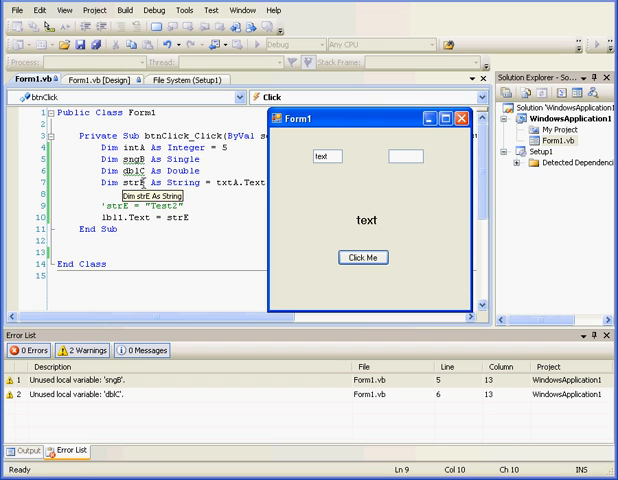
pyautogui.moveTo(235, 172)
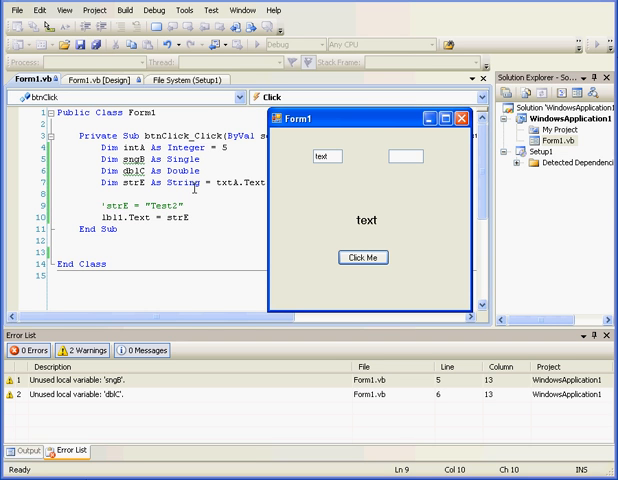
# Duplicate the lbl1.Text = strE line, comment out the original, and use intA in the copy.
pyautogui.click(363, 257)
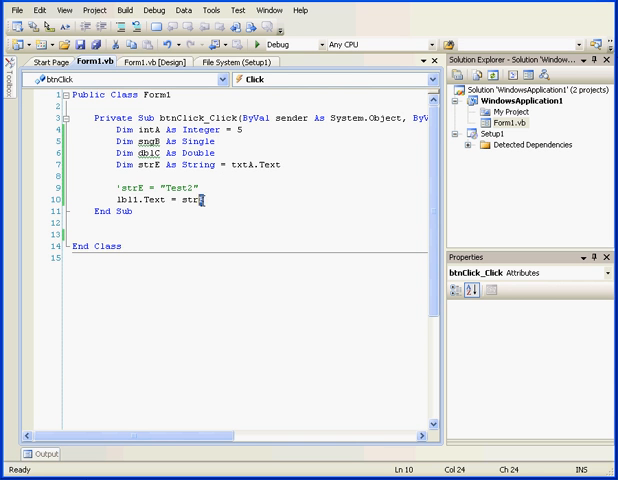
pyautogui.rightClick(120, 202)
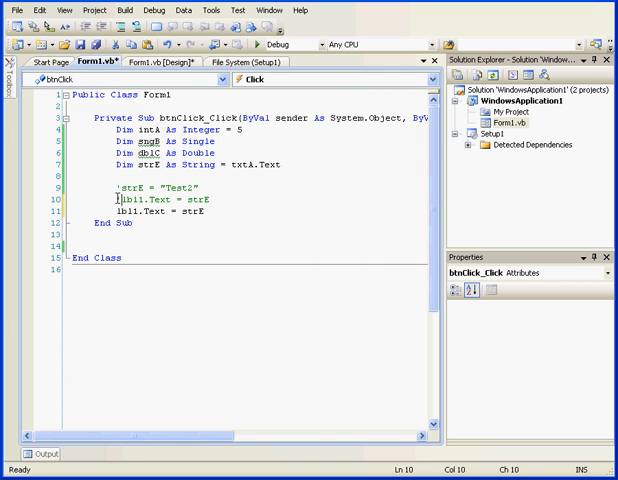
pyautogui.doubleClick(193, 211)
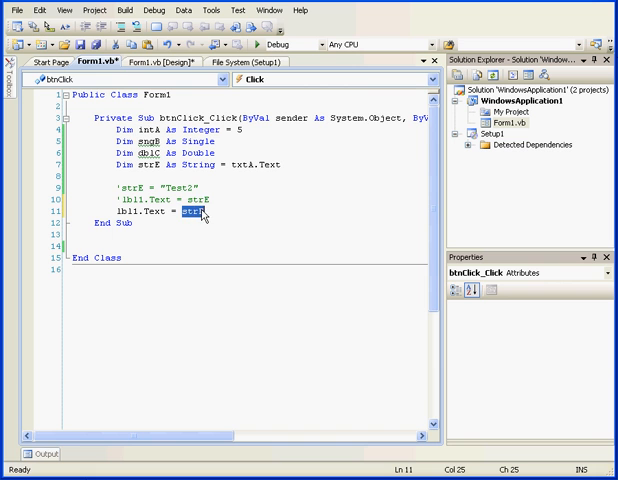
pyautogui.write('intA')
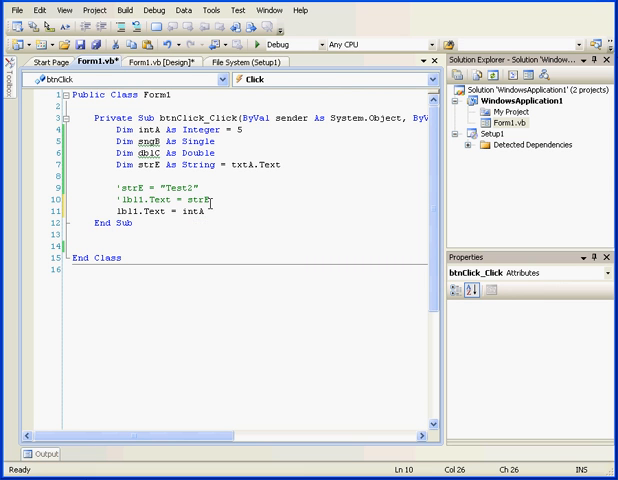
pyautogui.moveTo(218, 205)
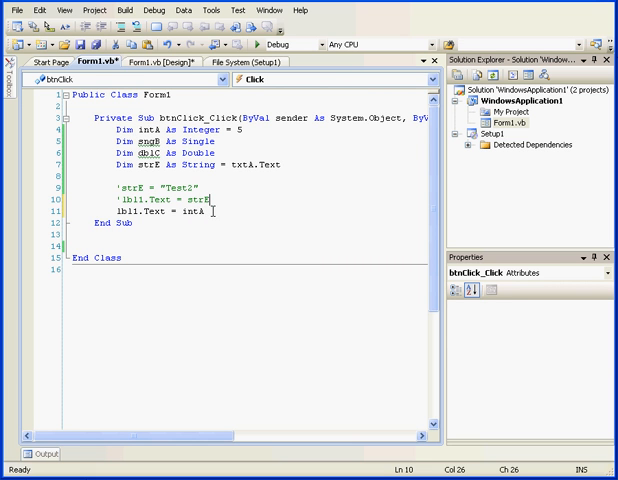
pyautogui.moveTo(207, 205)
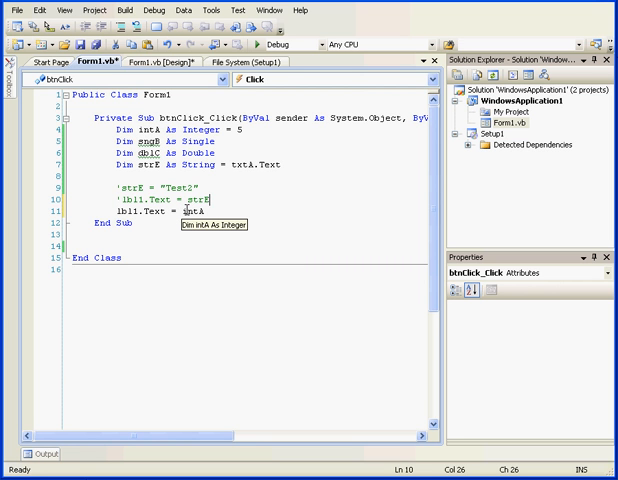
pyautogui.moveTo(175, 209)
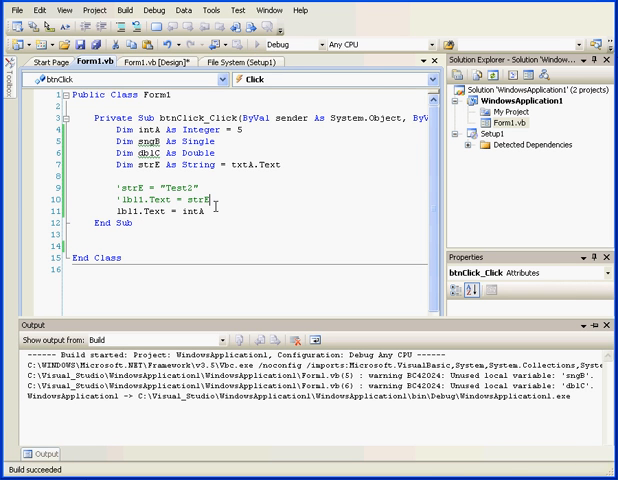
# Start debugging from the Debug menu to build and run the form.
pyautogui.click(256, 33)
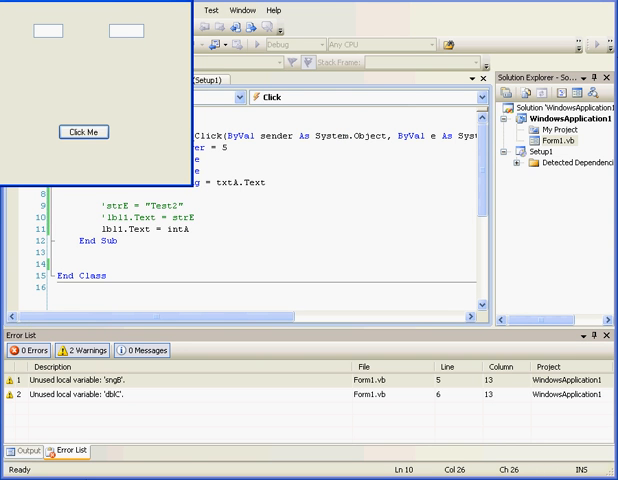
pyautogui.click(84, 131)
pyautogui.write('.')
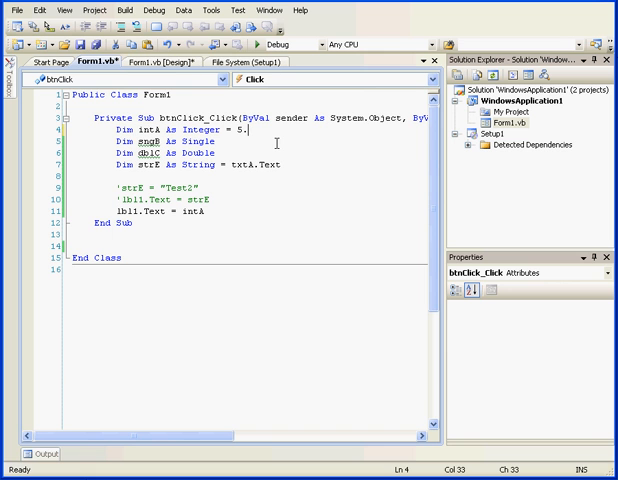
# Change intA's initializer from 5 to 5.4.
pyautogui.write('4')
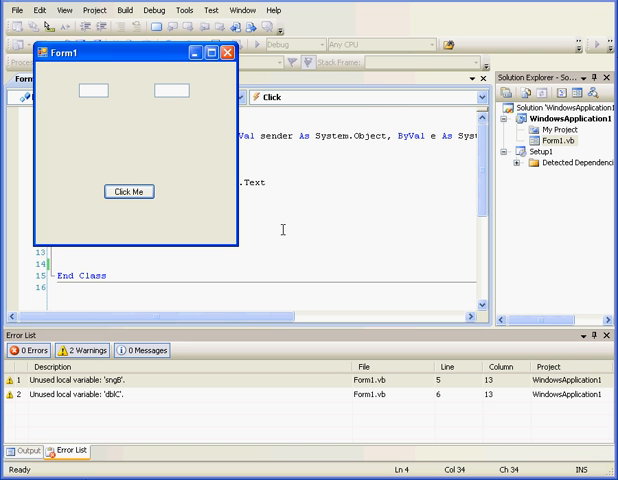
# Click Click Me to see the label show 5, then close the form.
pyautogui.click(128, 191)
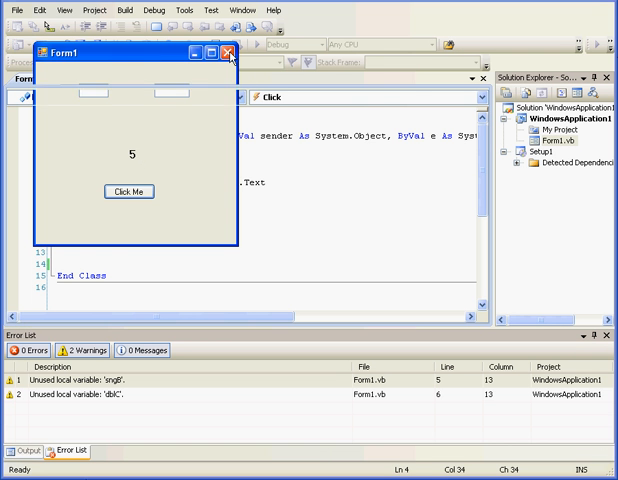
pyautogui.click(233, 58)
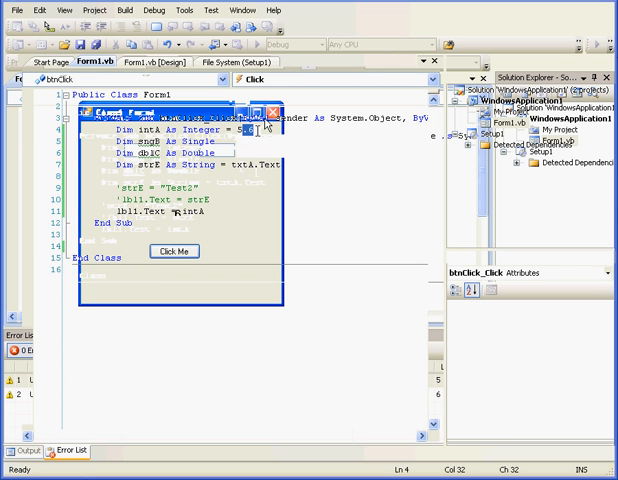
pyautogui.moveTo(258, 128)
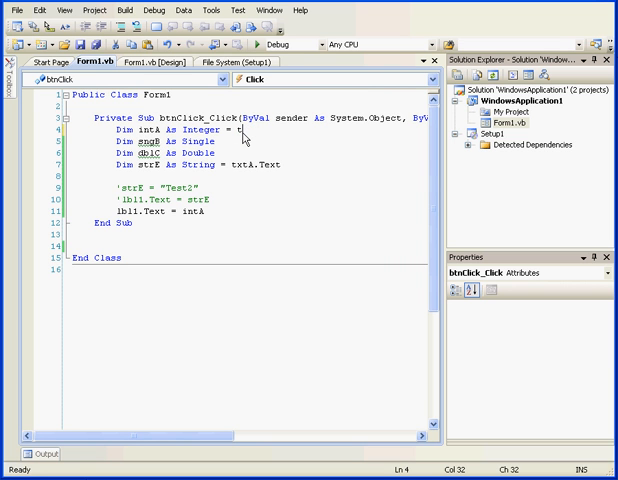
# Initialize intA from txtB.Text instead of 5.4 and run with F5.
pyautogui.write('txtB')
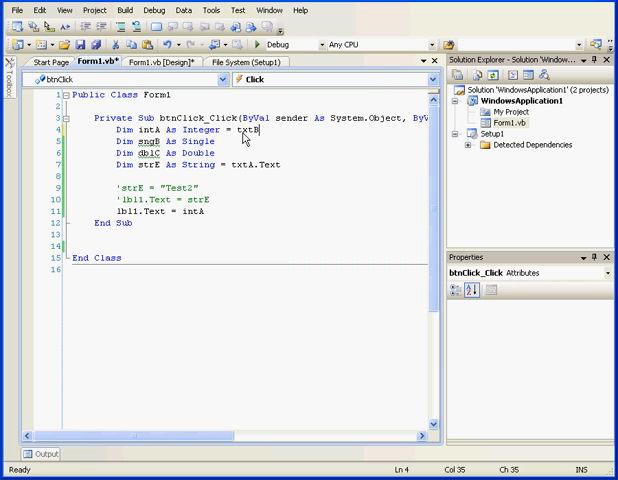
pyautogui.write('.')
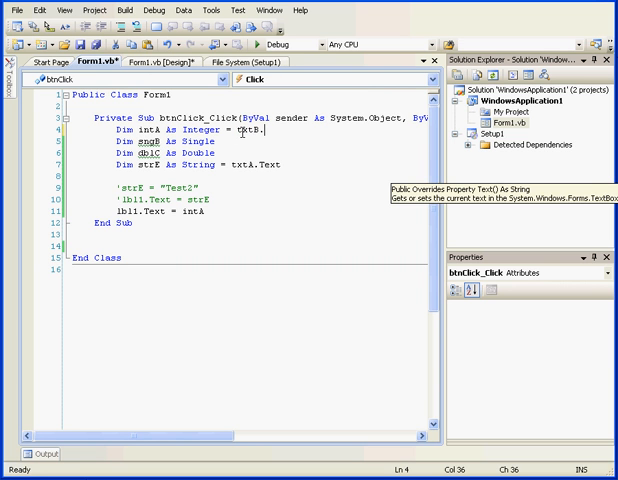
pyautogui.write('text')
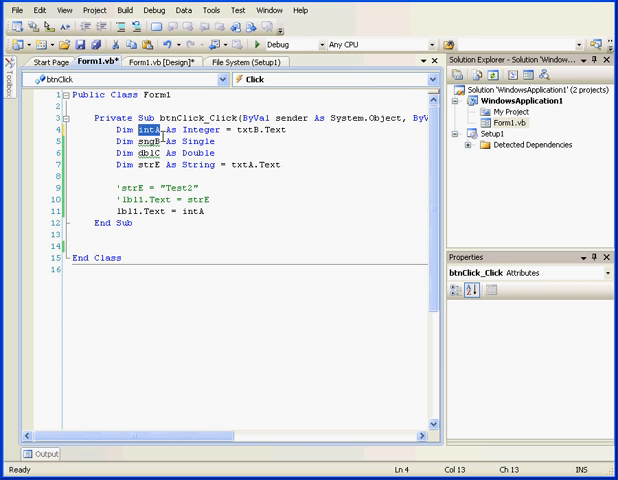
pyautogui.press('F5')
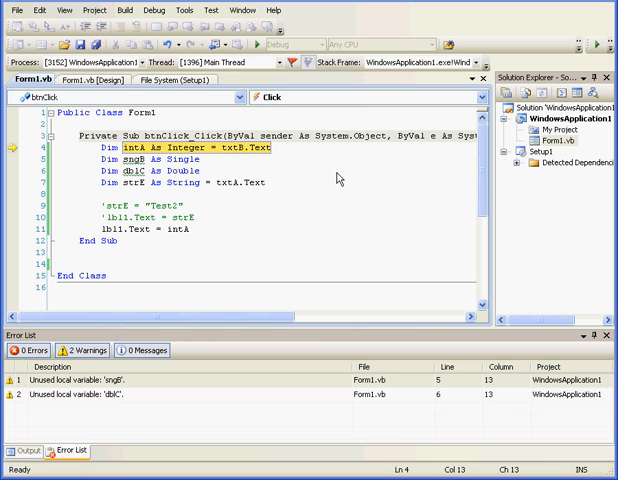
pyautogui.moveTo(267, 194)
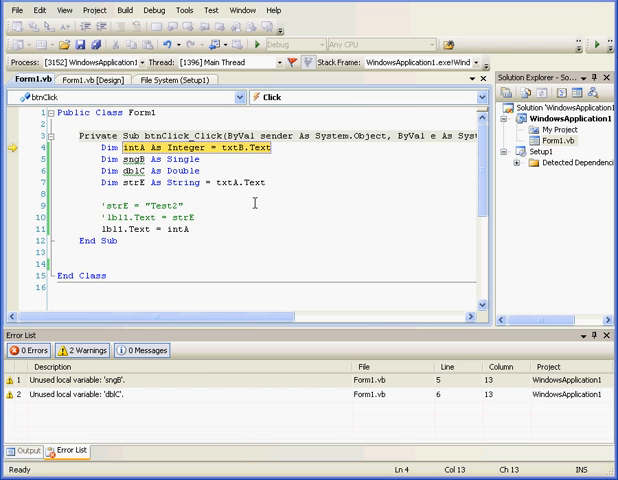
pyautogui.moveTo(250, 199)
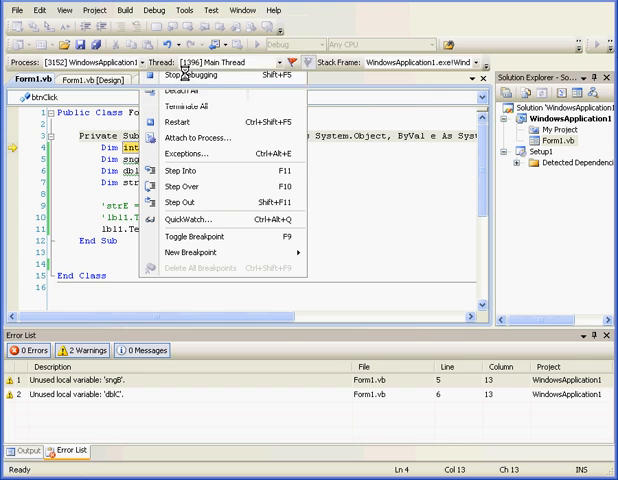
# Stop debugging after the run halts on the txtB.Text line.
pyautogui.click(194, 88)
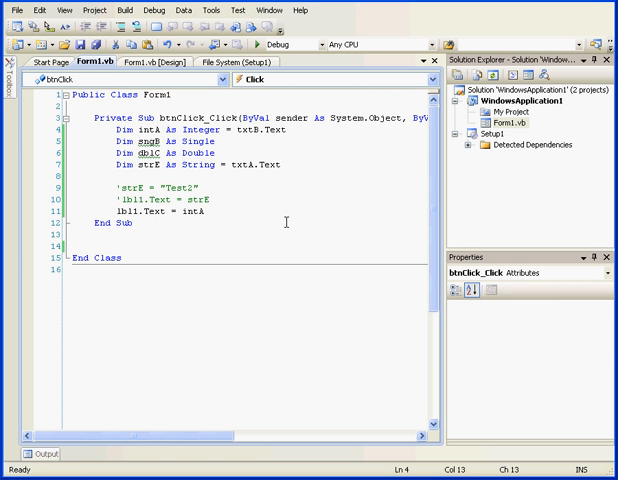
pyautogui.moveTo(224, 127)
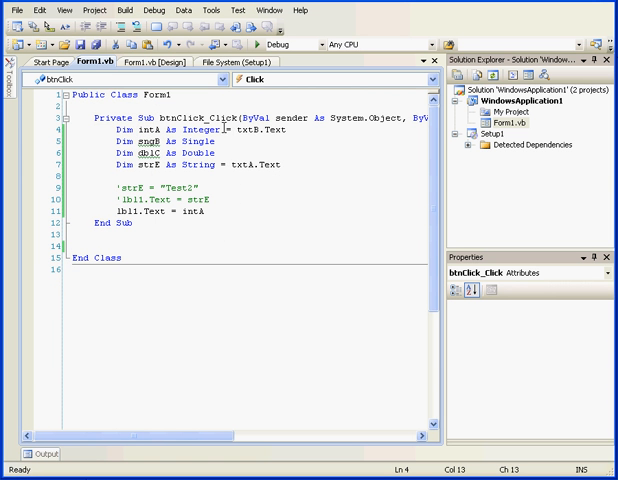
# Comment out the '= txtB.Text' initialiser and add the line intA = Integer.Parse(strE).
pyautogui.write("'")
pyautogui.click(247, 188)
pyautogui.write('intA')
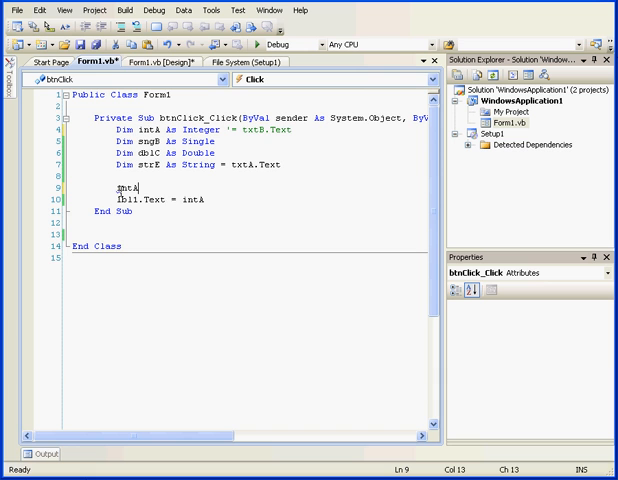
pyautogui.write('=')
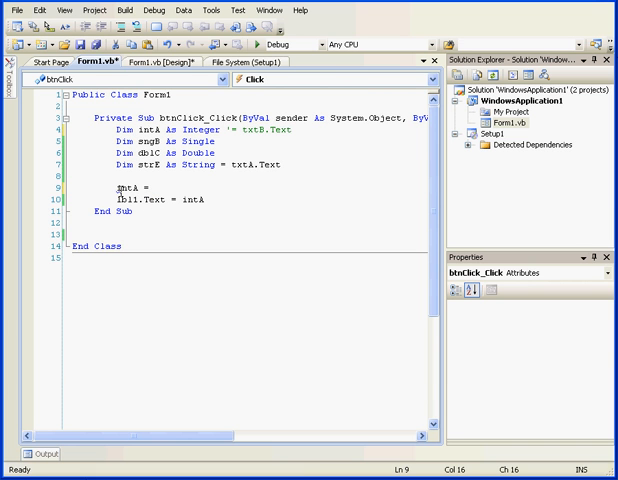
pyautogui.write('Int')
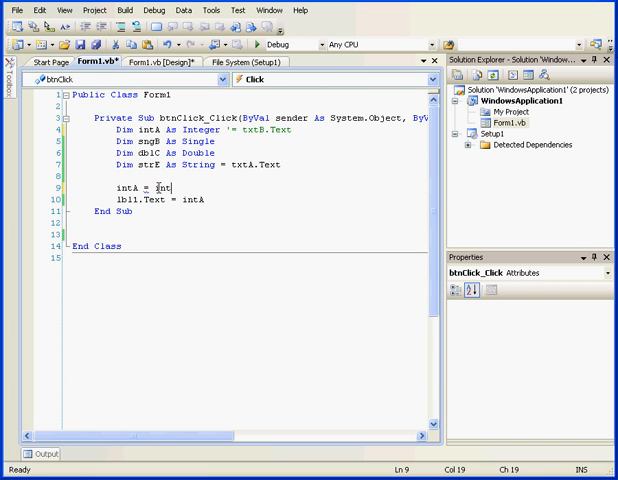
pyautogui.write('eget')
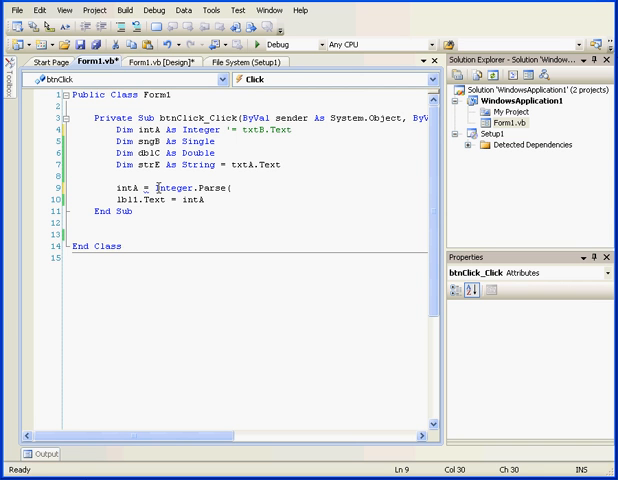
pyautogui.write('strE)')
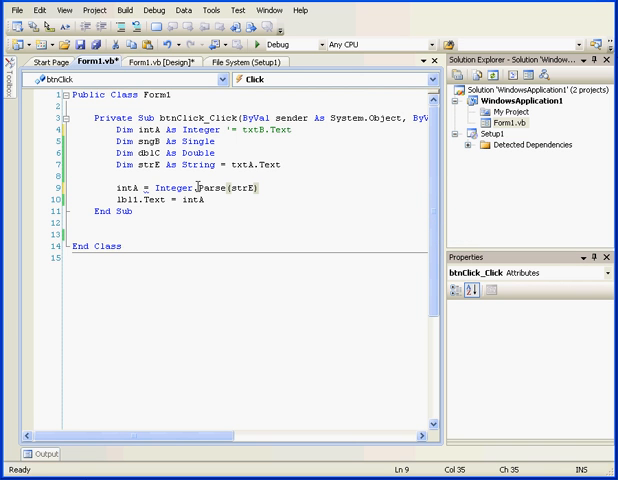
# Highlight Parse and intA on line 9, then move to the label assignment line's end.
pyautogui.doubleClick(210, 188)
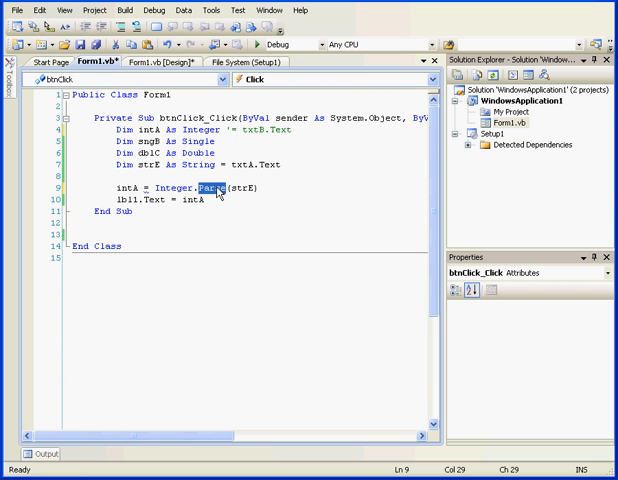
pyautogui.doubleClick(234, 187)
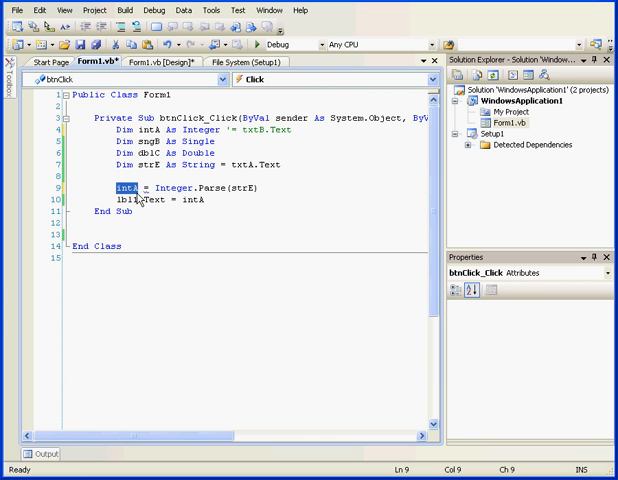
pyautogui.moveTo(135, 191)
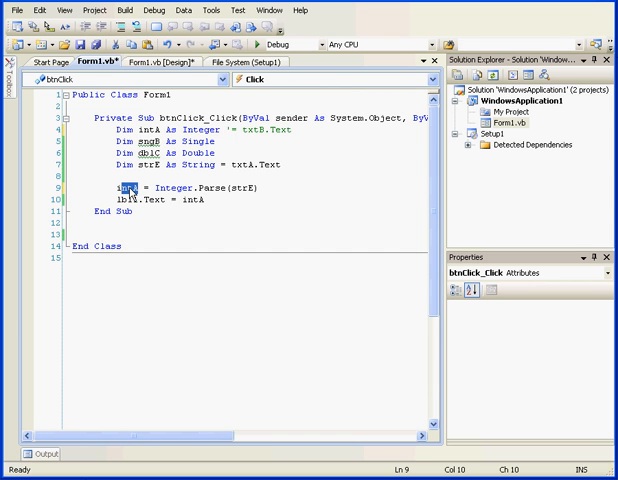
pyautogui.click(232, 215)
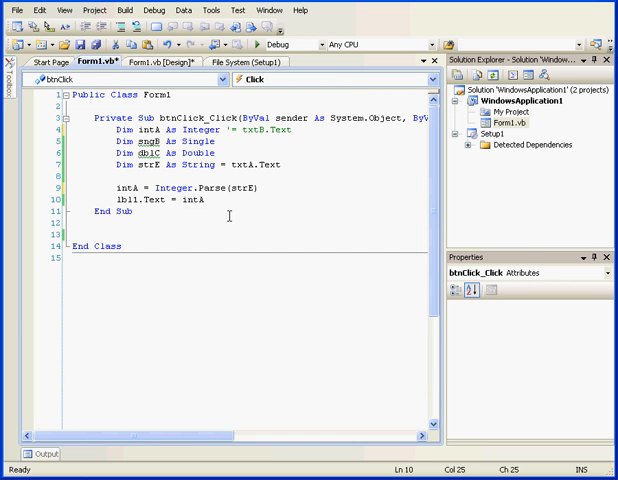
# Append .ToString() to intA on the label line and highlight the ToString call.
pyautogui.write('.t')
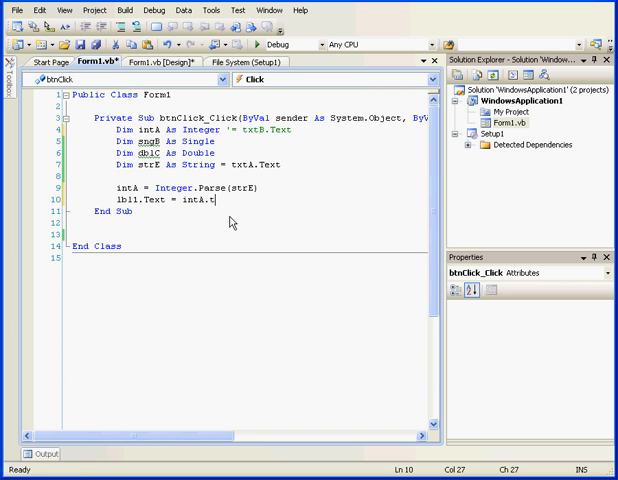
pyautogui.write('oString')
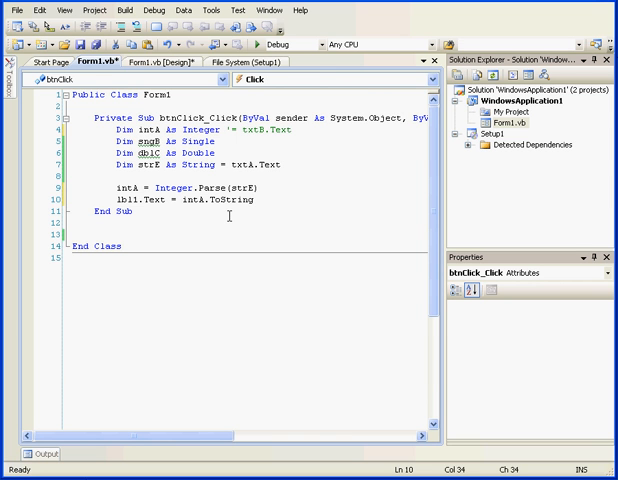
pyautogui.write('()')
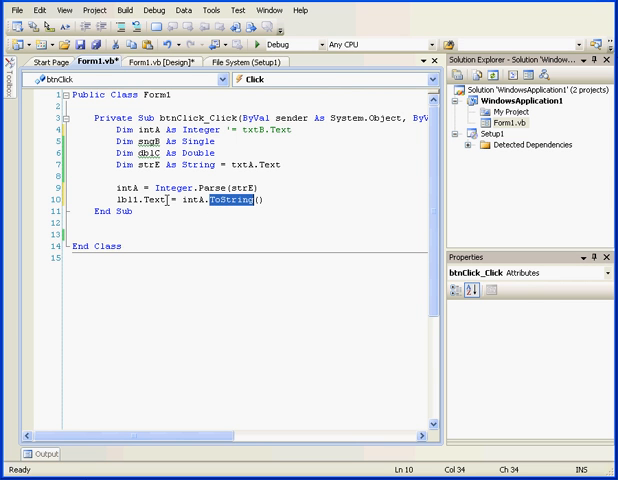
pyautogui.doubleClick(144, 198)
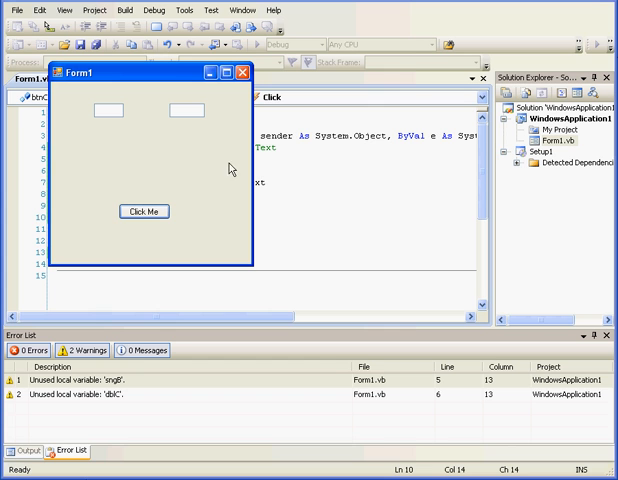
# Test the app with 6 and 'text' in the textbox, then stop debugging when Integer.Parse breaks.
pyautogui.write('6')
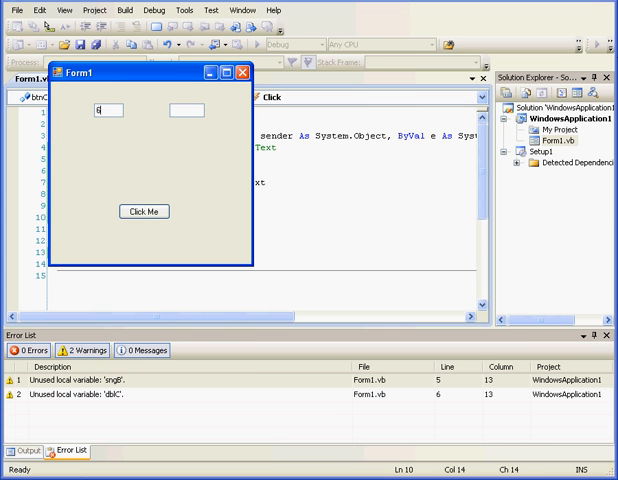
pyautogui.click(146, 211)
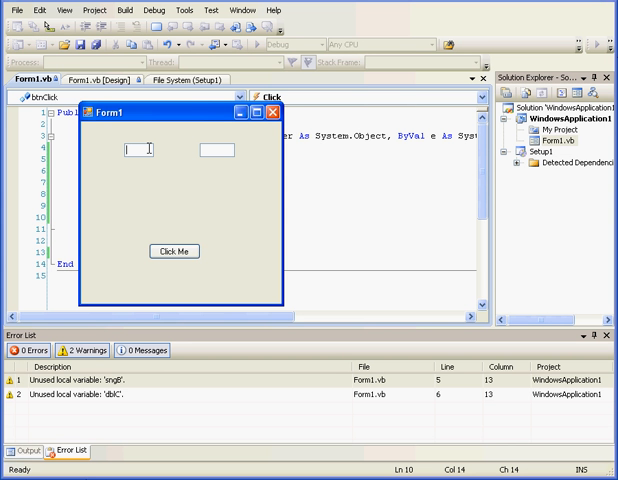
pyautogui.write('text')
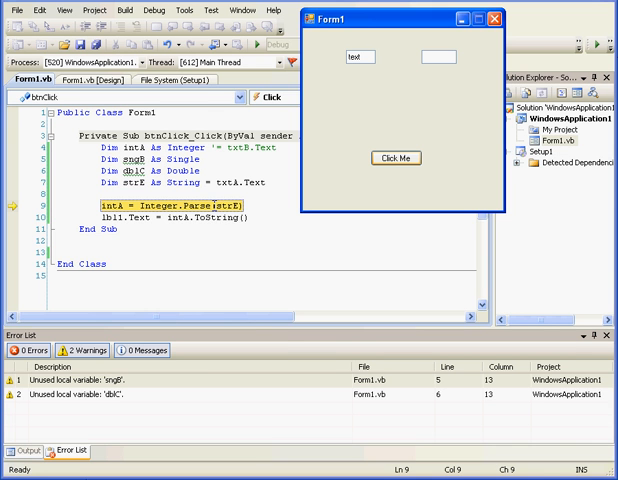
pyautogui.click(154, 10)
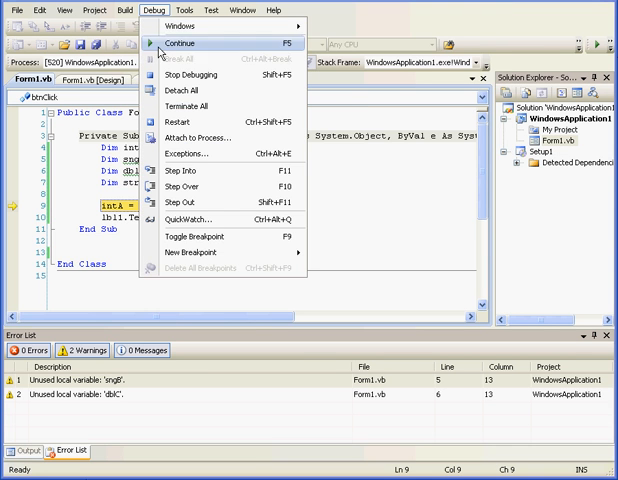
pyautogui.click(184, 42)
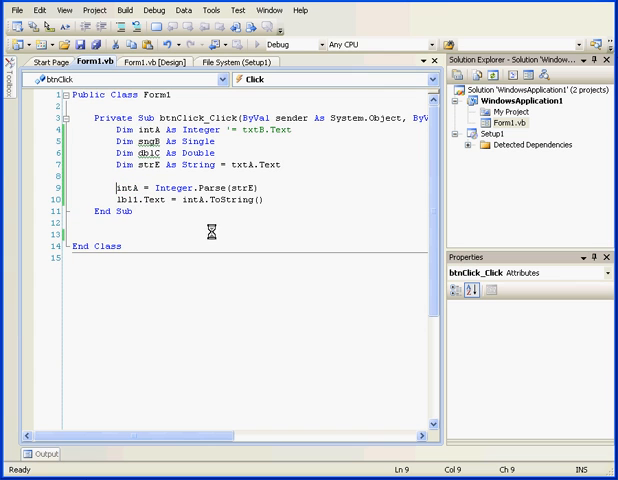